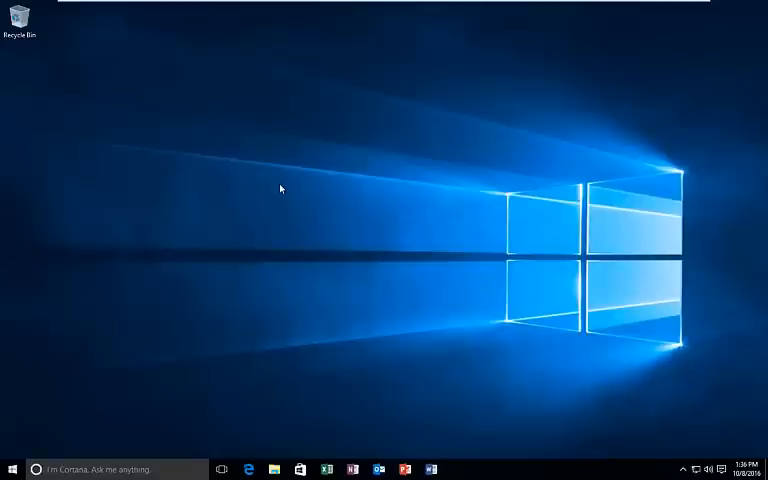
mouse_move(96, 376)
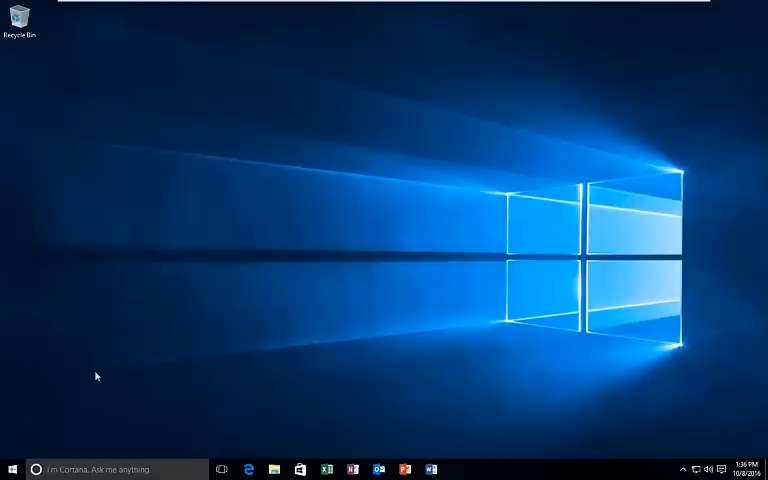
Search the Start menu for 'troublesh' to surface the Troubleshooting Control Panel item.
click(10, 468)
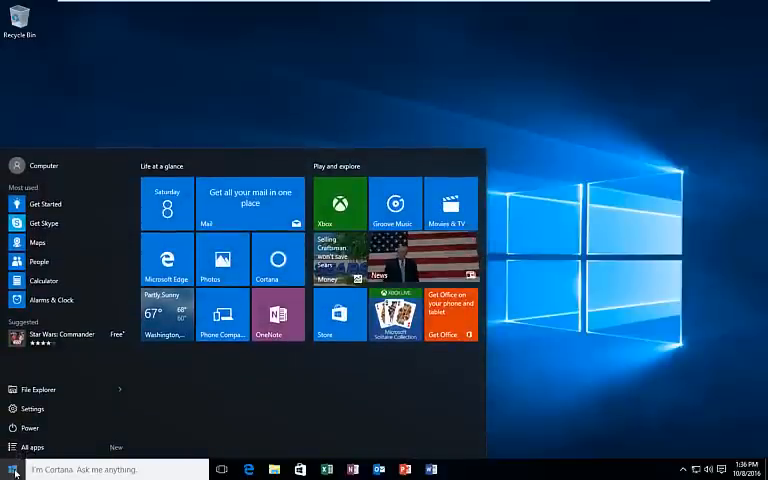
text(troublesh)
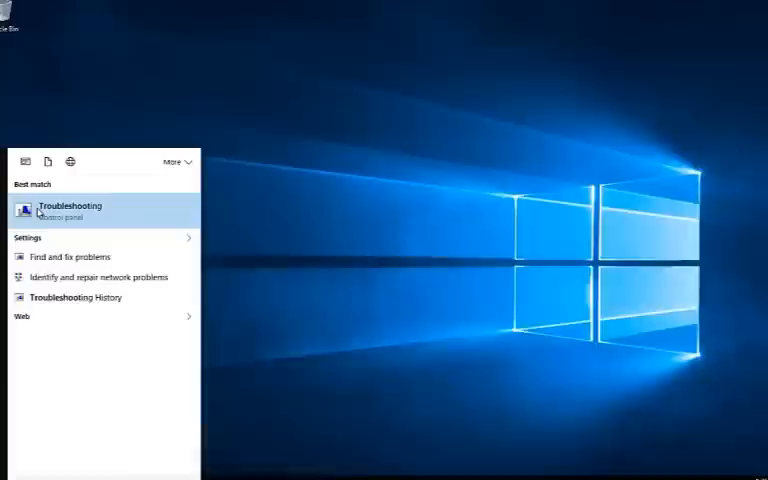
Open Control Panel Troubleshooting and list the Hardware and Sound troubleshooters.
click(68, 208)
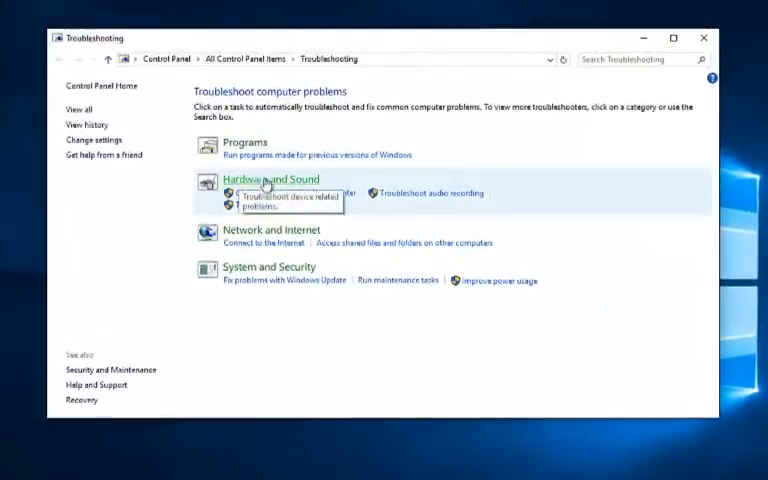
click(268, 180)
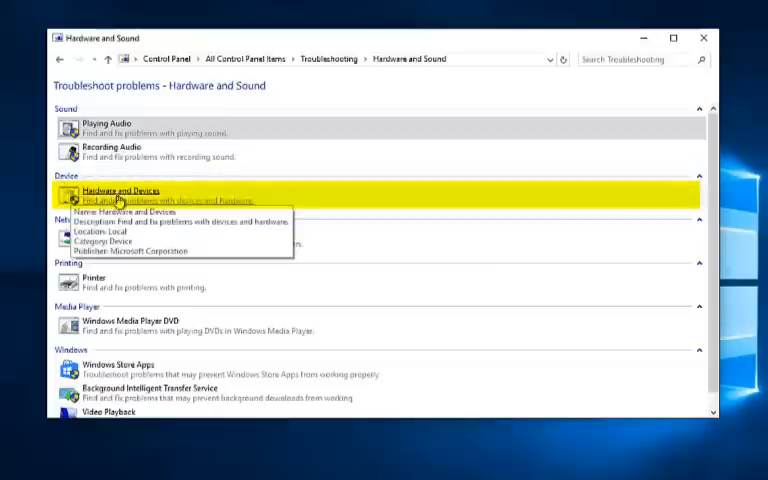
mouse_move(140, 210)
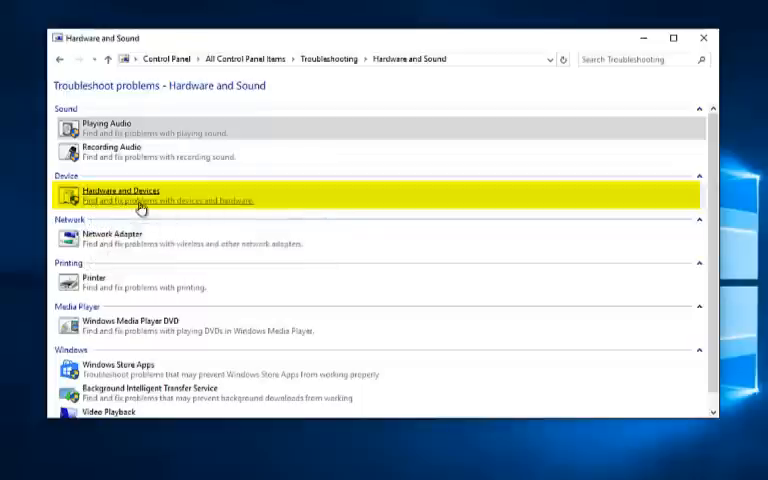
mouse_move(184, 200)
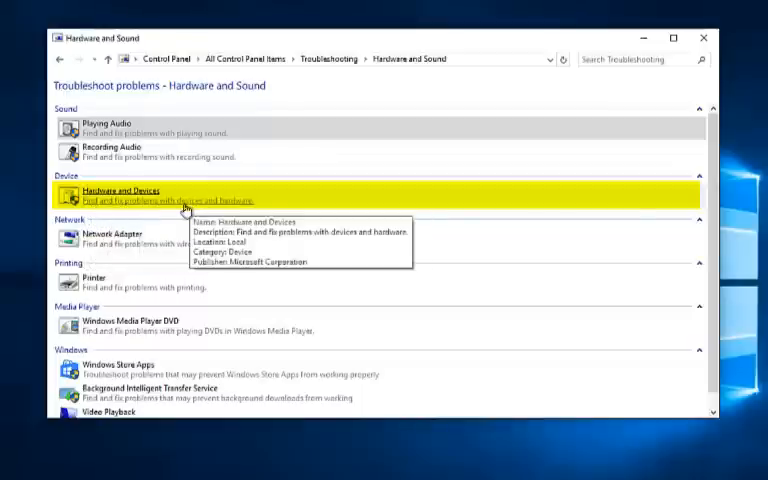
Launch the Hardware and Devices troubleshooter and start its device scan.
double_click(130, 192)
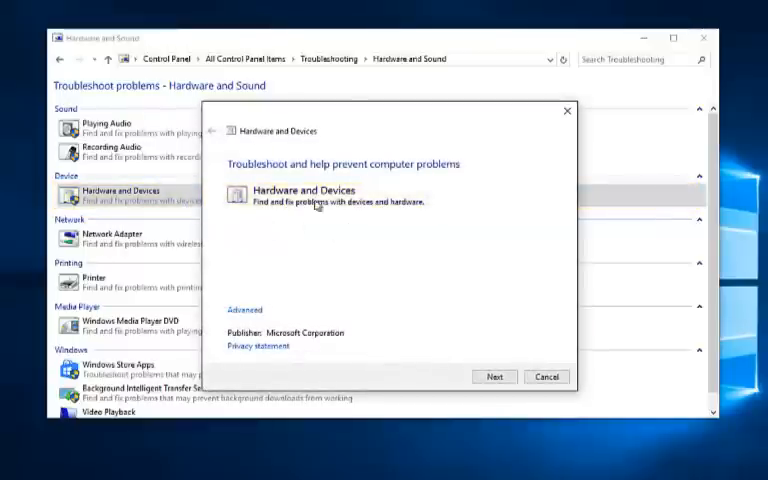
mouse_move(316, 176)
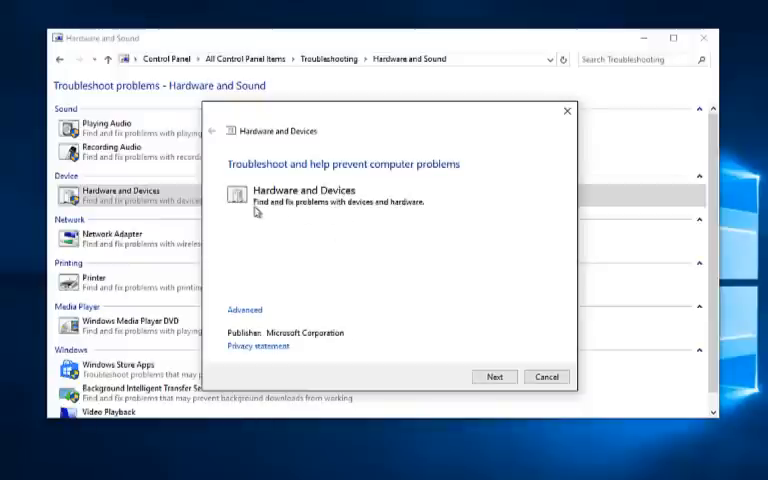
mouse_move(356, 210)
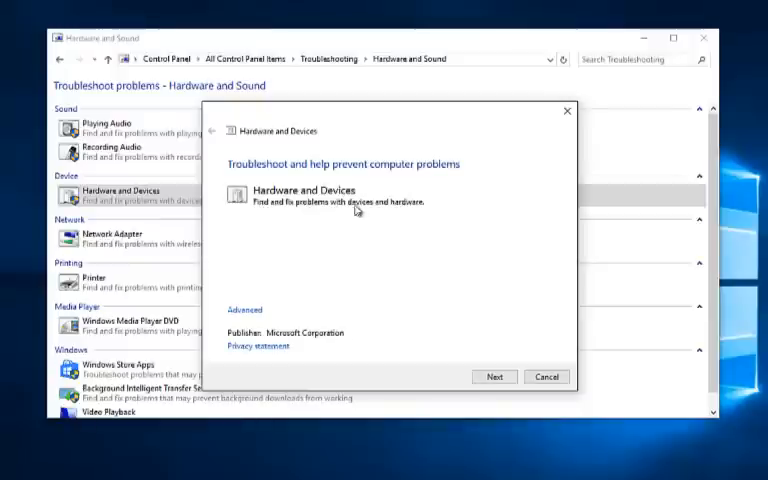
mouse_move(420, 274)
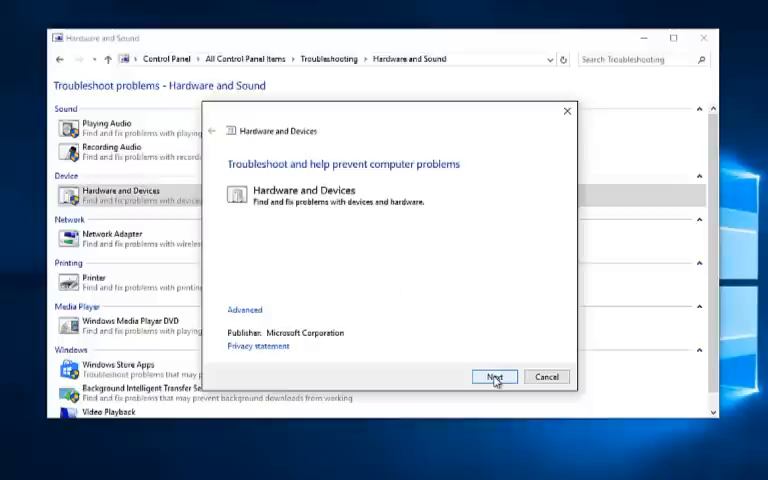
click(494, 376)
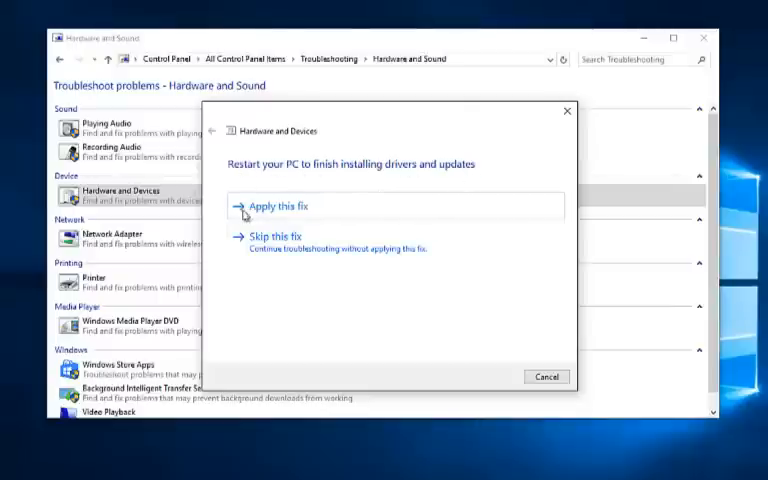
Apply the suggested driver/update fix and continue checking for additional problems.
click(278, 206)
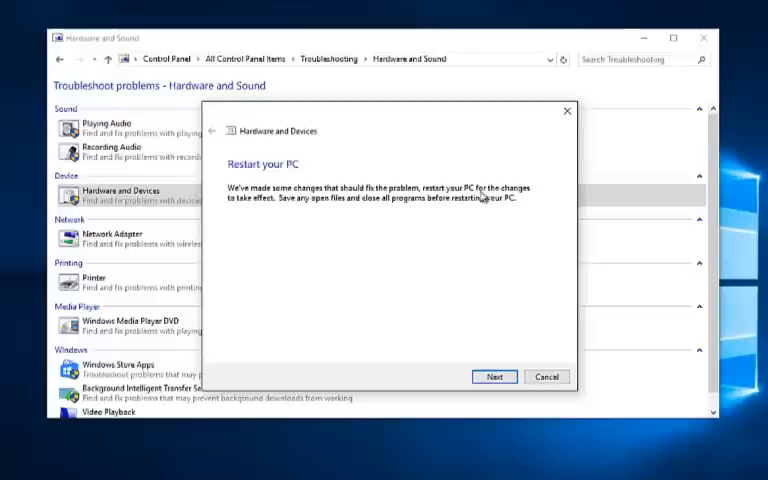
mouse_move(288, 208)
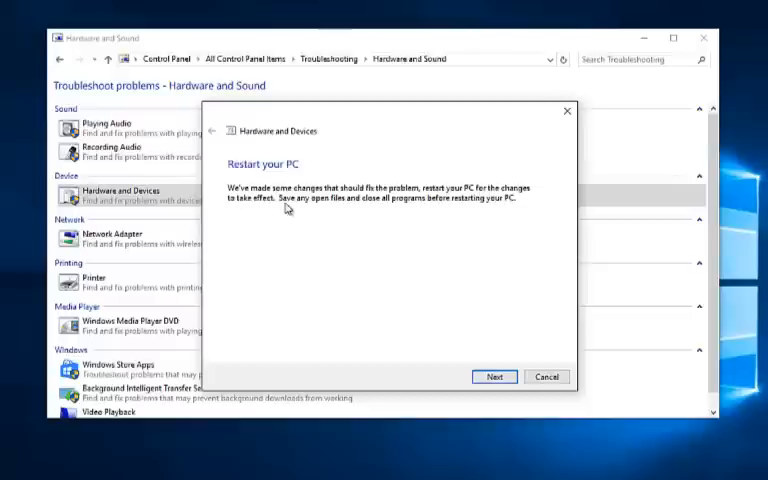
mouse_move(392, 208)
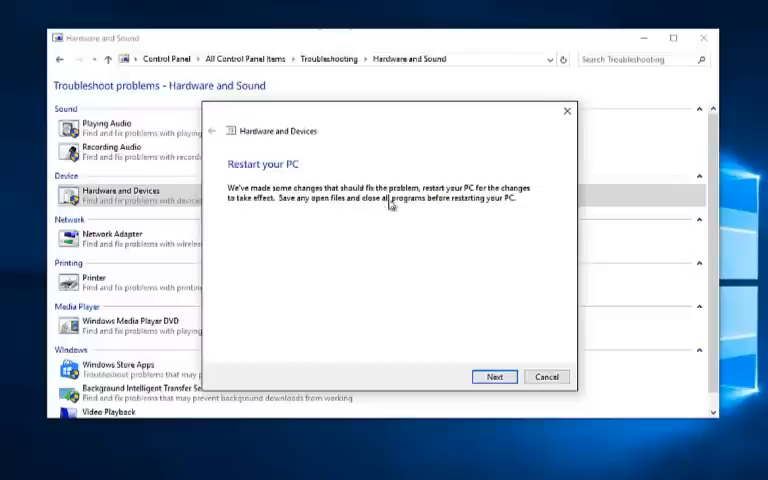
mouse_move(508, 210)
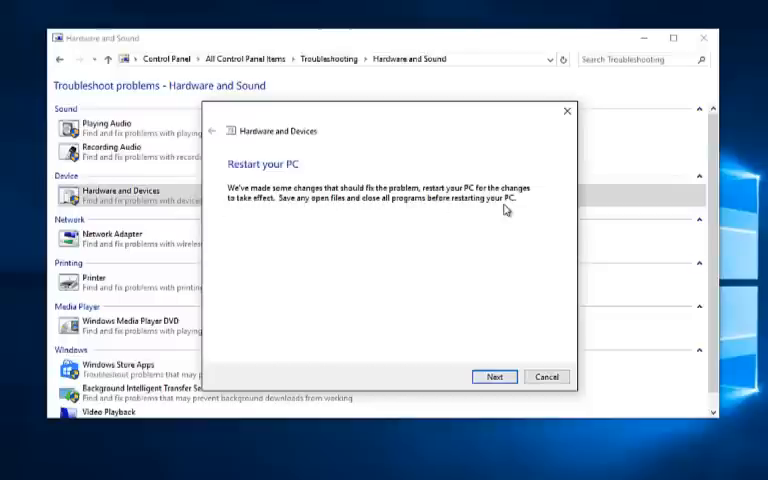
click(494, 376)
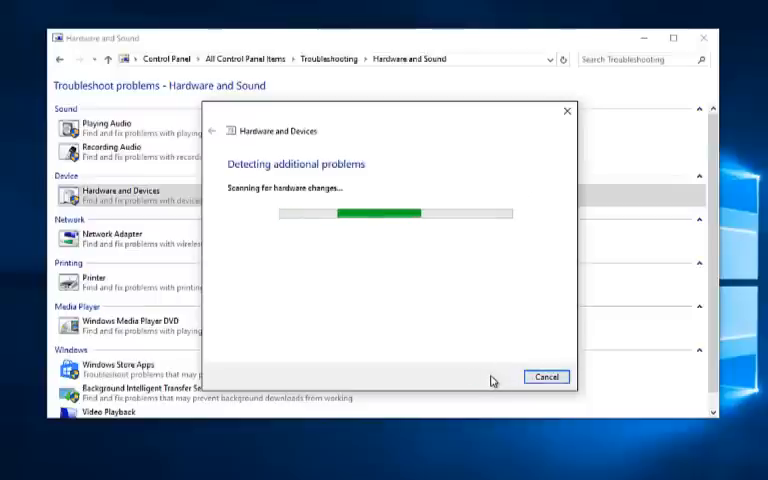
mouse_move(248, 198)
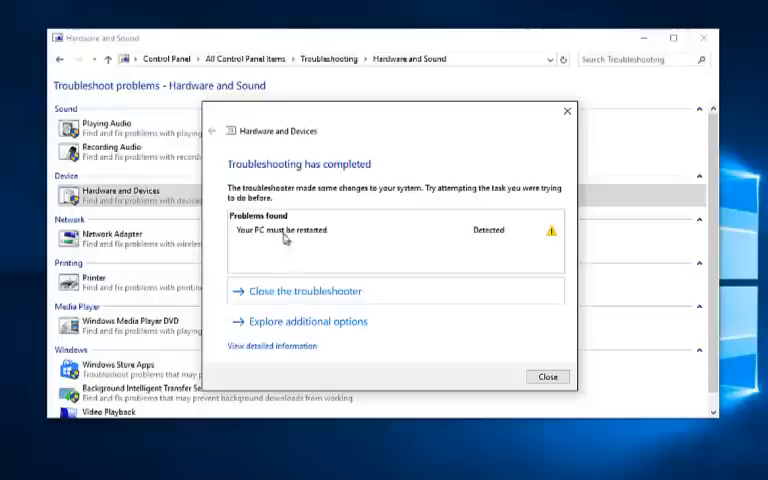
mouse_move(280, 256)
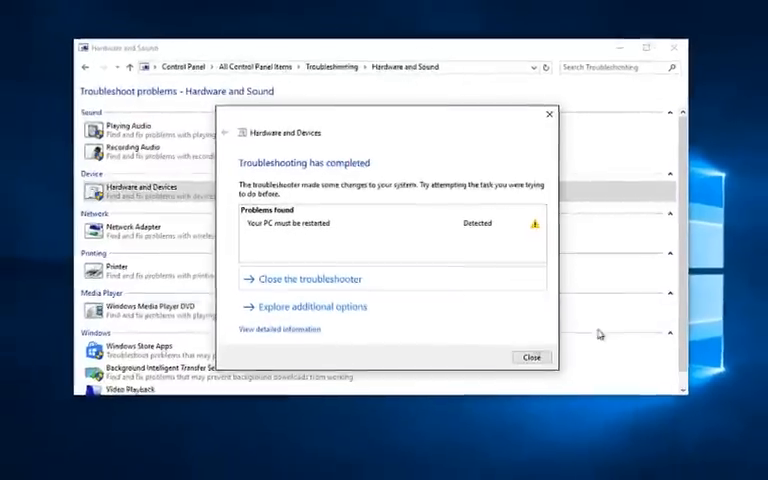
Close the finished troubleshooter and launch Device Manager from a Start search.
click(532, 356)
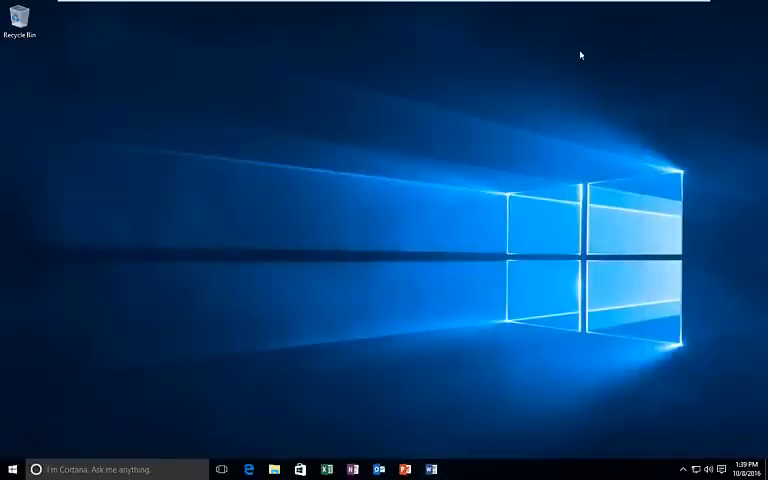
mouse_move(198, 200)
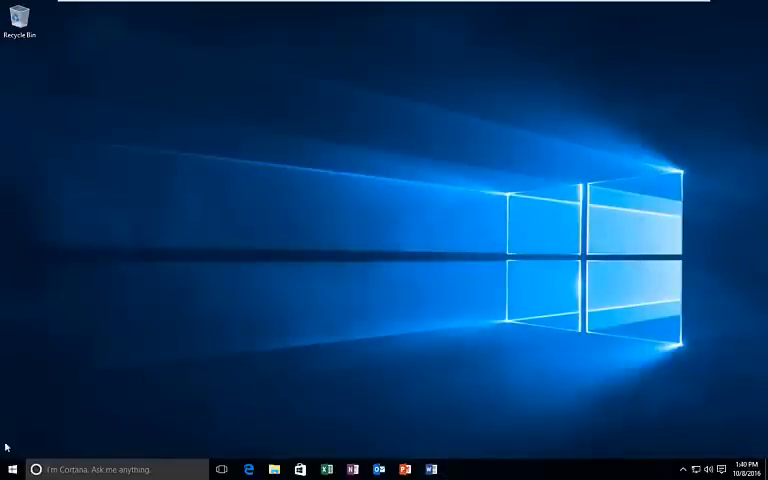
click(12, 468)
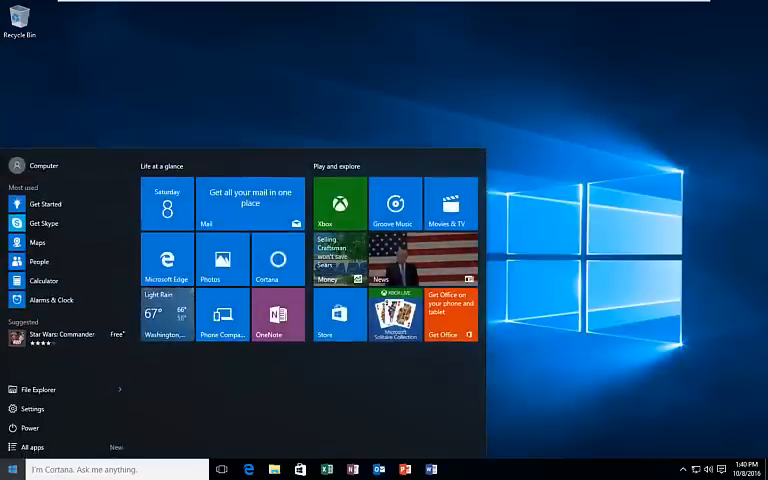
text(device manager)
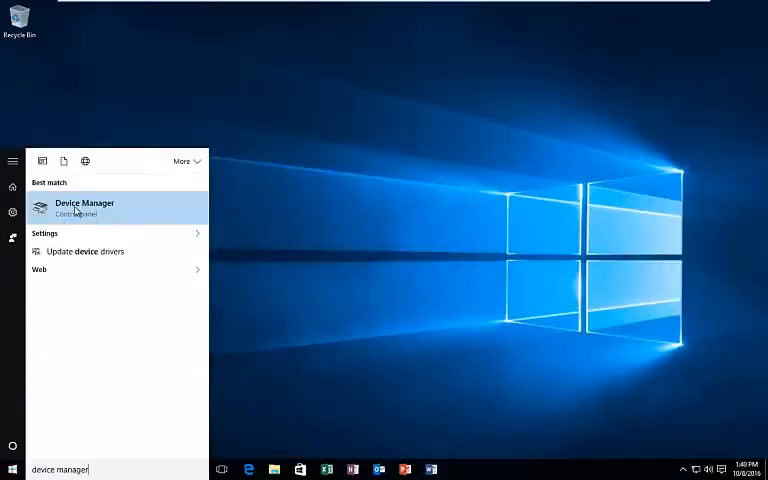
click(84, 208)
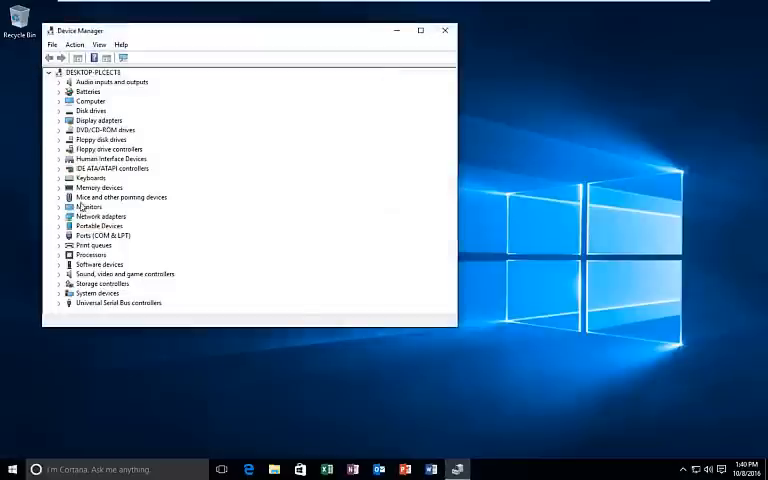
Expand Universal Serial Bus controllers and bring up the USB Root Hub's context menu.
drag(250, 30, 320, 60)
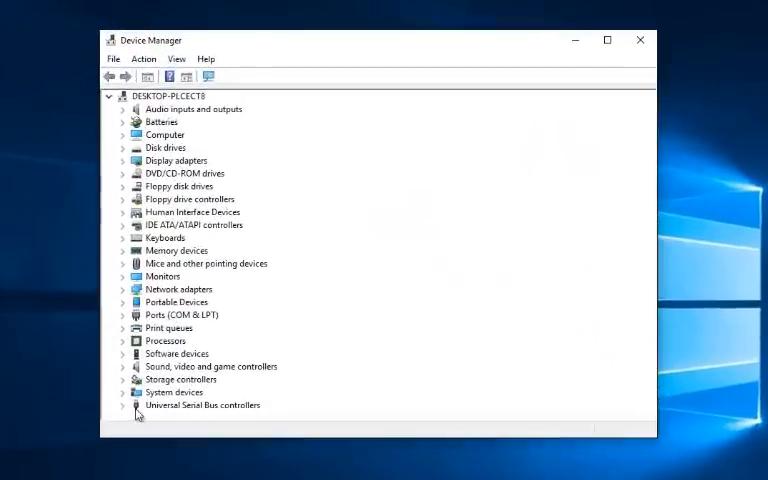
click(204, 404)
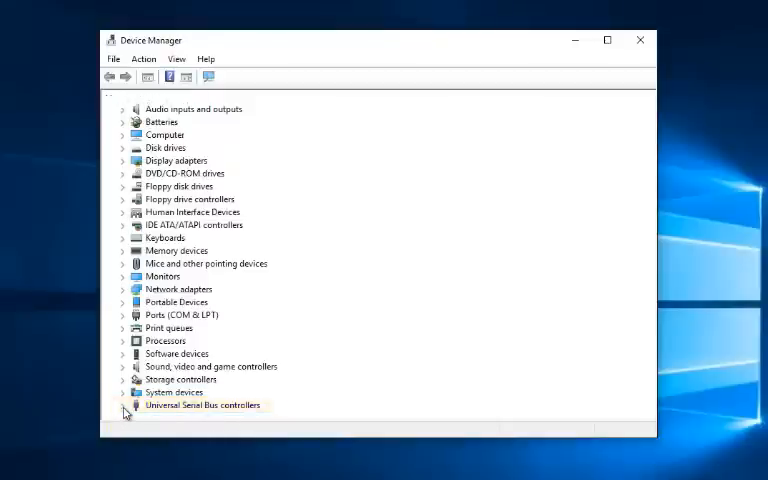
click(124, 404)
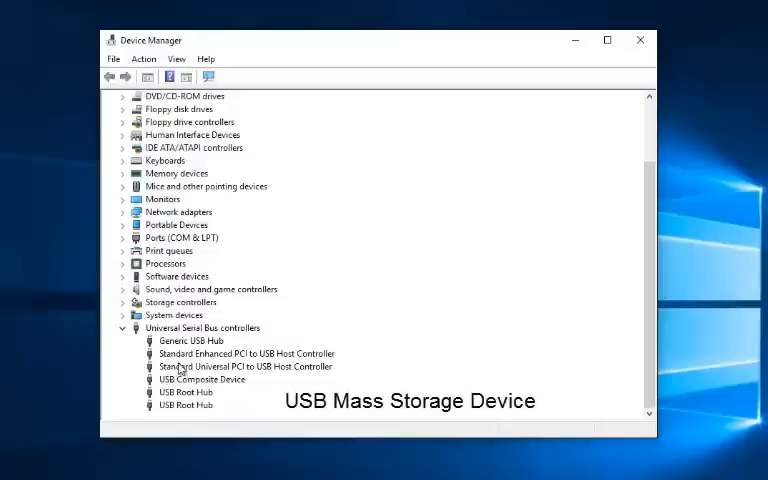
right_click(180, 392)
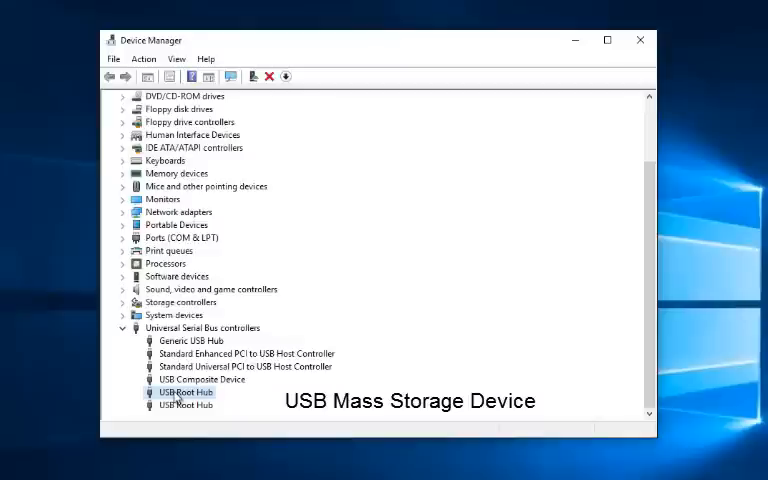
right_click(184, 392)
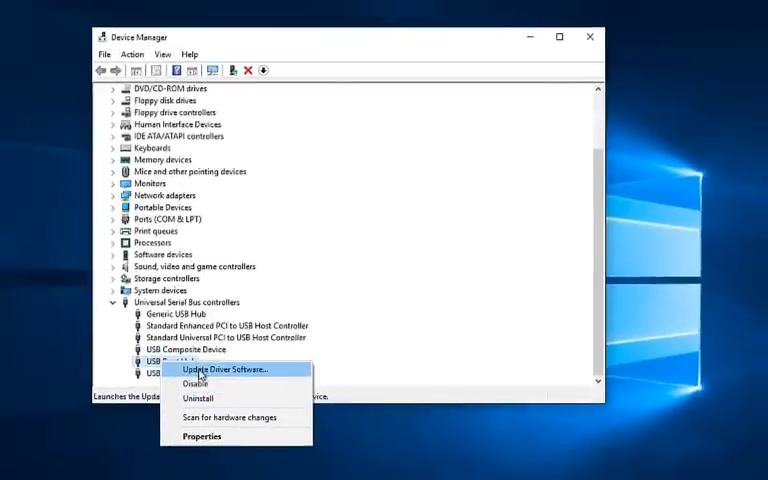
Update the USB Root Hub driver via automatic search (already up to date), then close Device Manager.
click(212, 368)
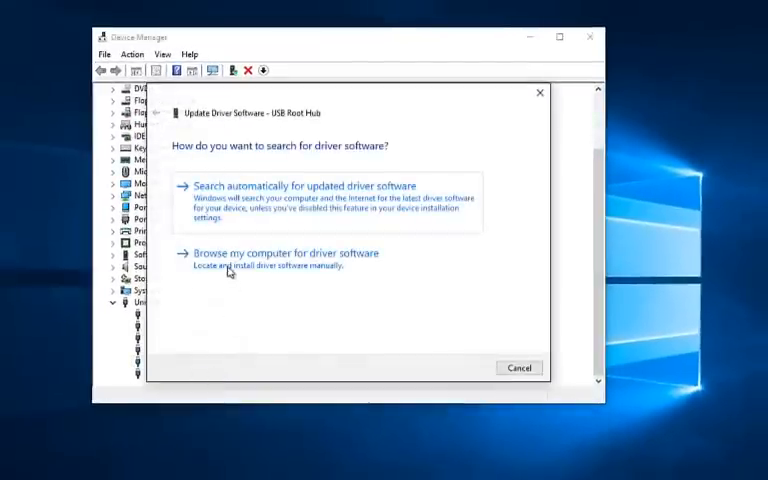
mouse_move(310, 196)
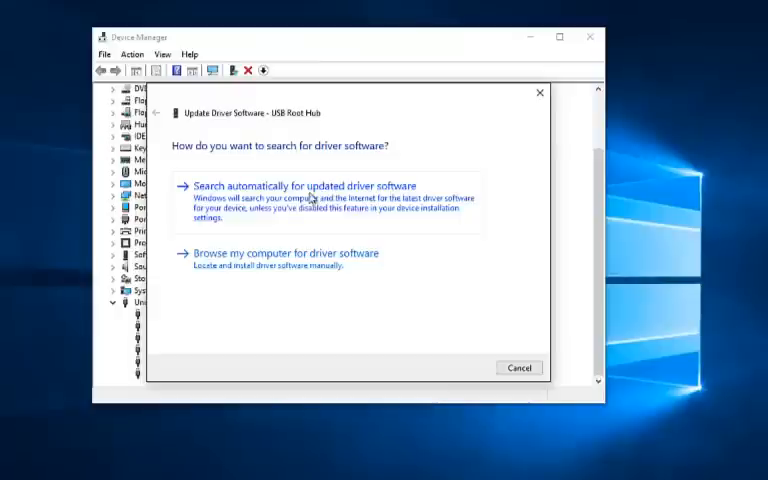
click(314, 184)
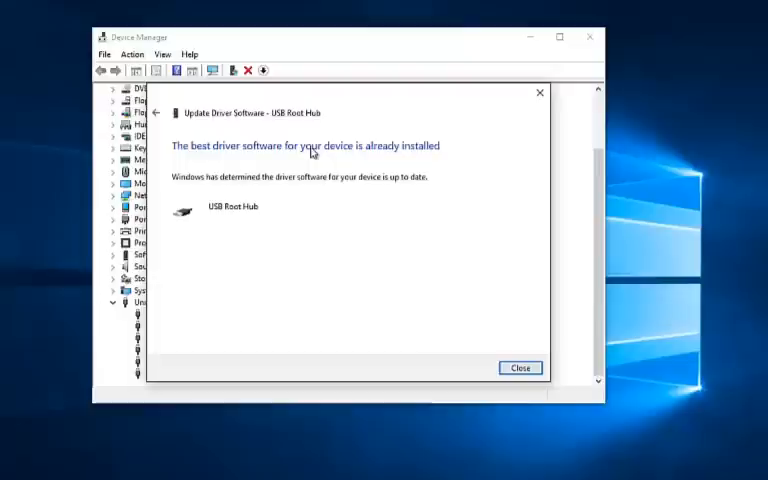
mouse_move(430, 180)
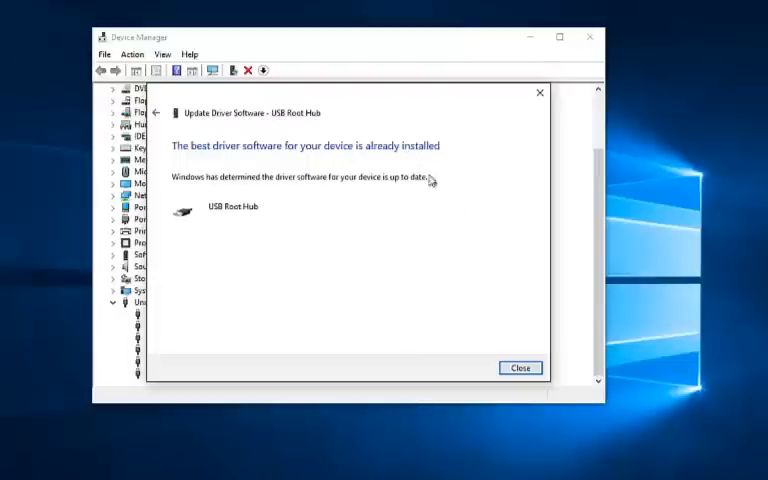
click(520, 368)
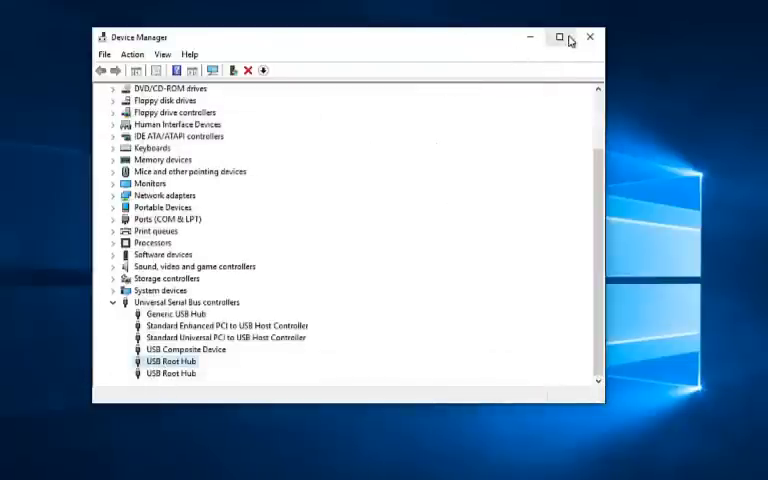
click(590, 36)
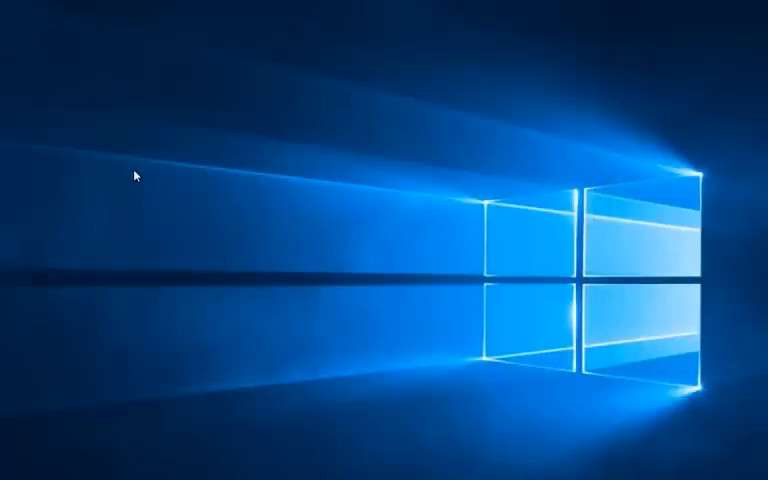